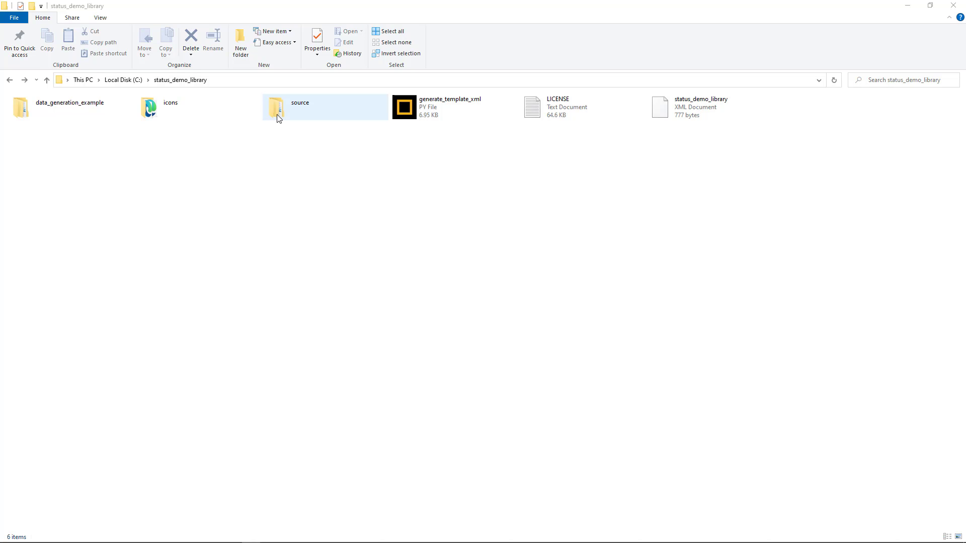
# Open the apd_c element's JSON file from the library's source folder.
pyautogui.doubleClick(275, 107)
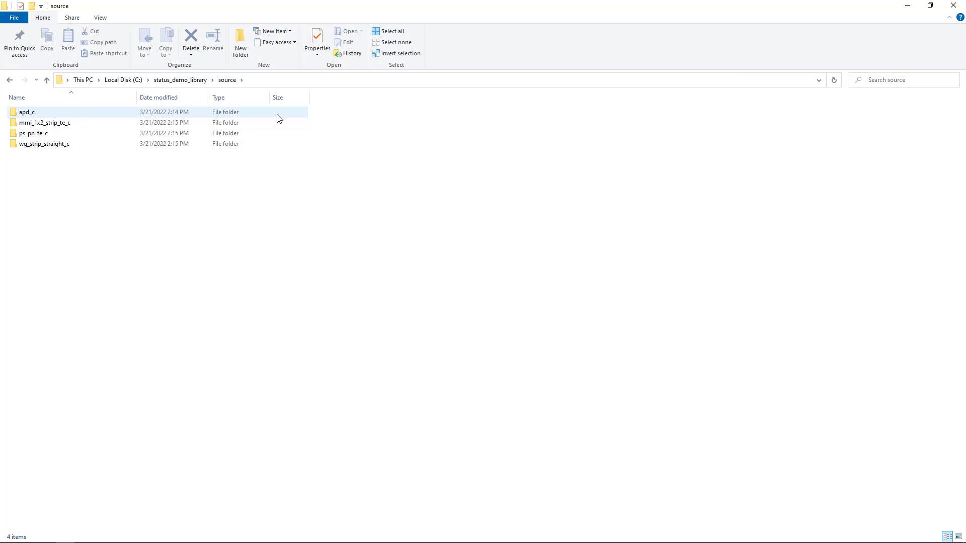
pyautogui.doubleClick(28, 112)
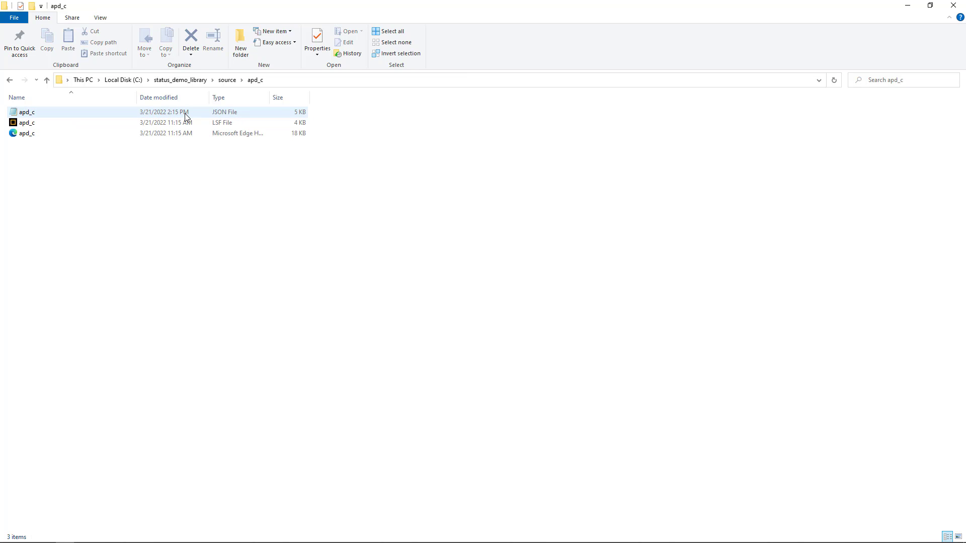
pyautogui.click(27, 111)
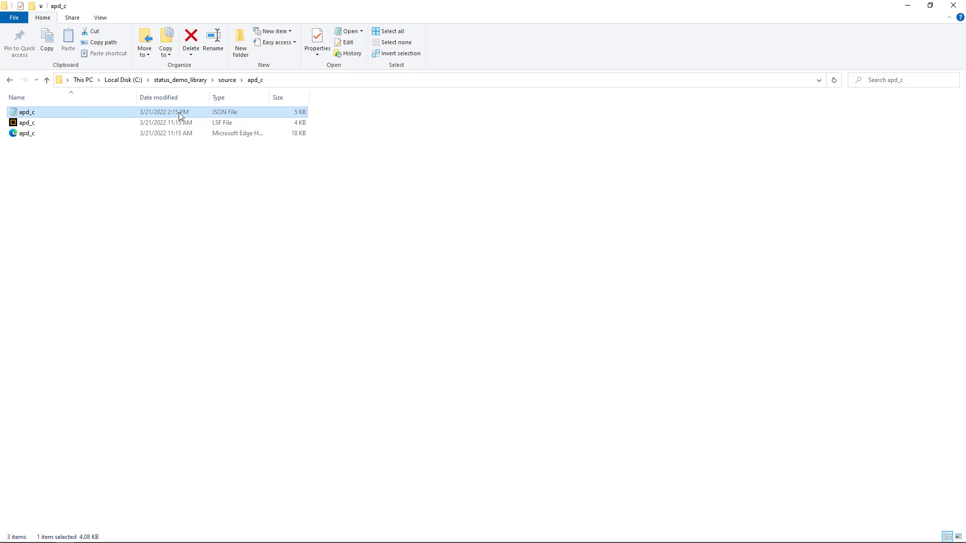
pyautogui.doubleClick(27, 111)
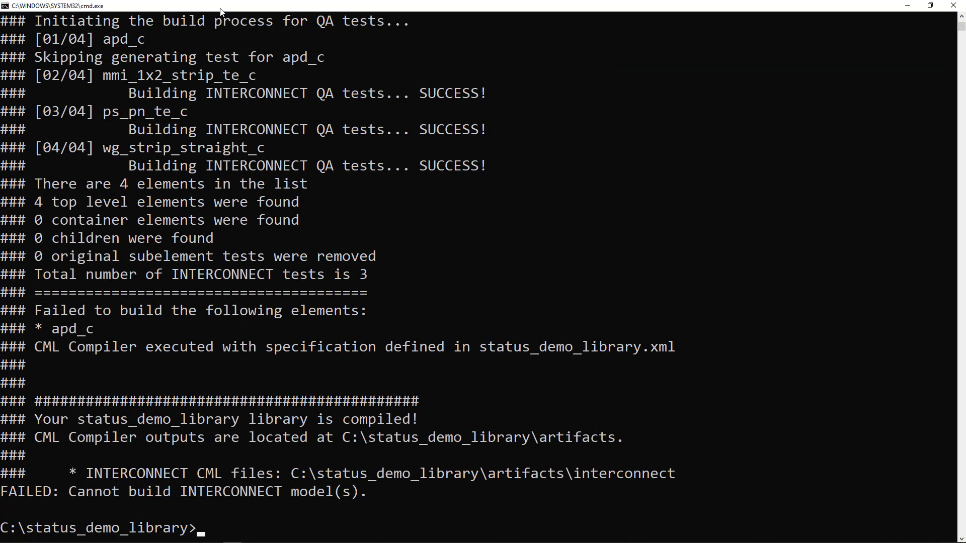
# Run 'cml-compiler status' to show per-element validation, build, testbench and QA results.
pyautogui.write('cml-c')
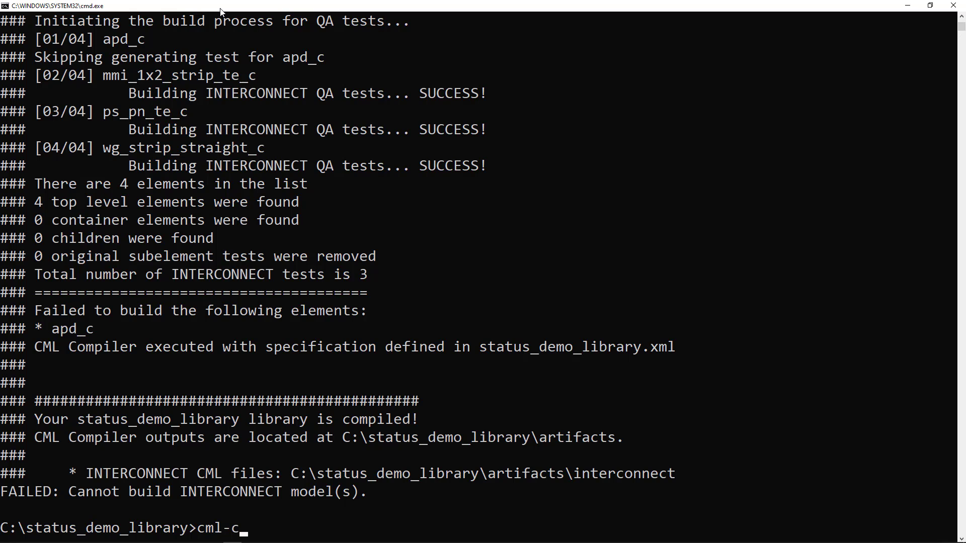
pyautogui.write('ompiler')
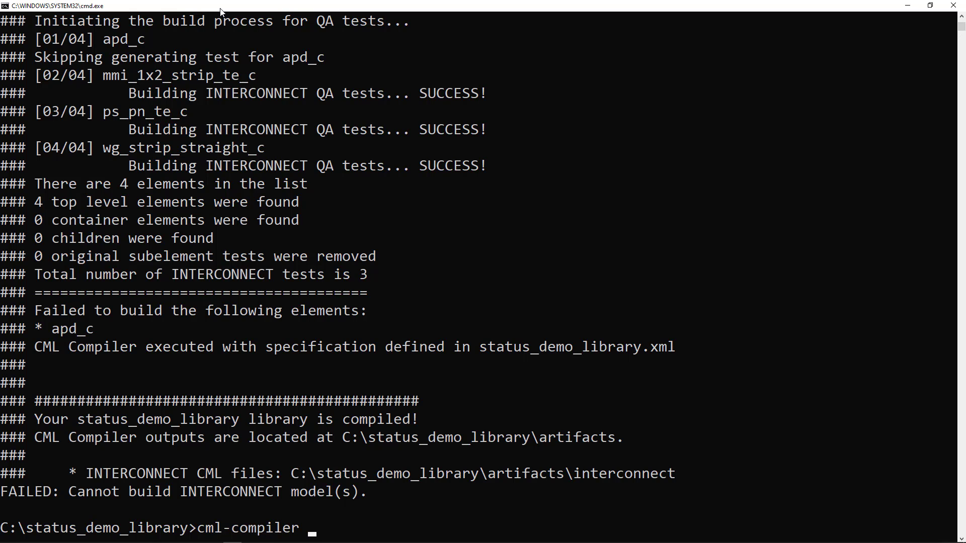
pyautogui.write('status')
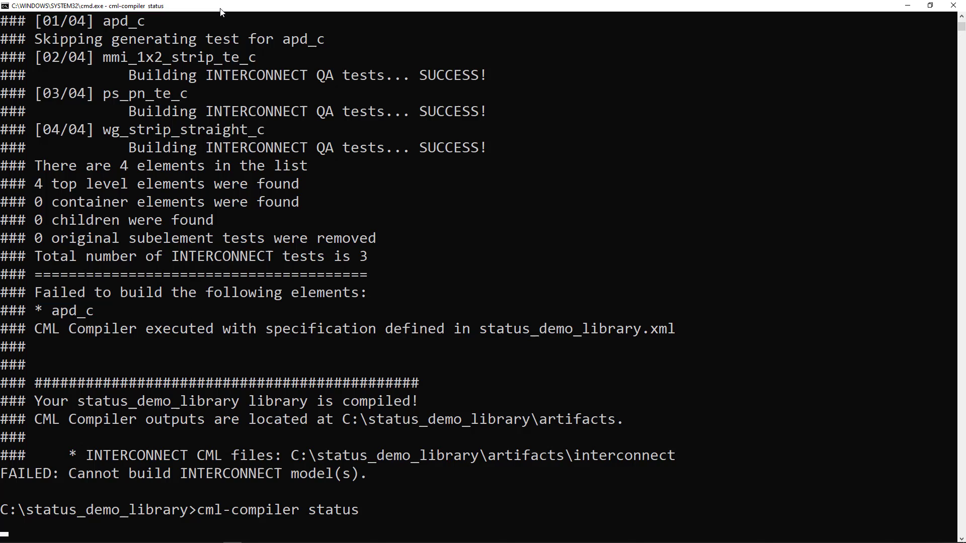
pyautogui.press('Return')
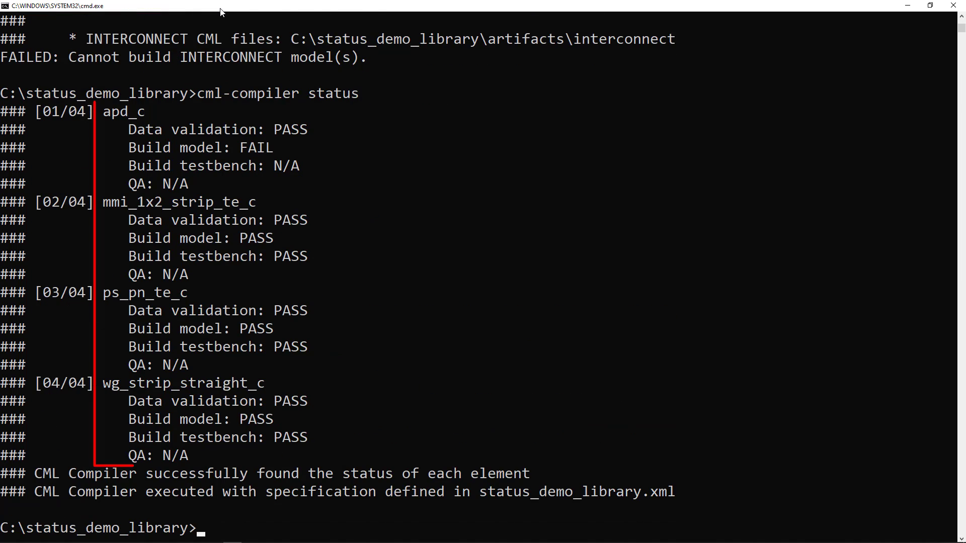